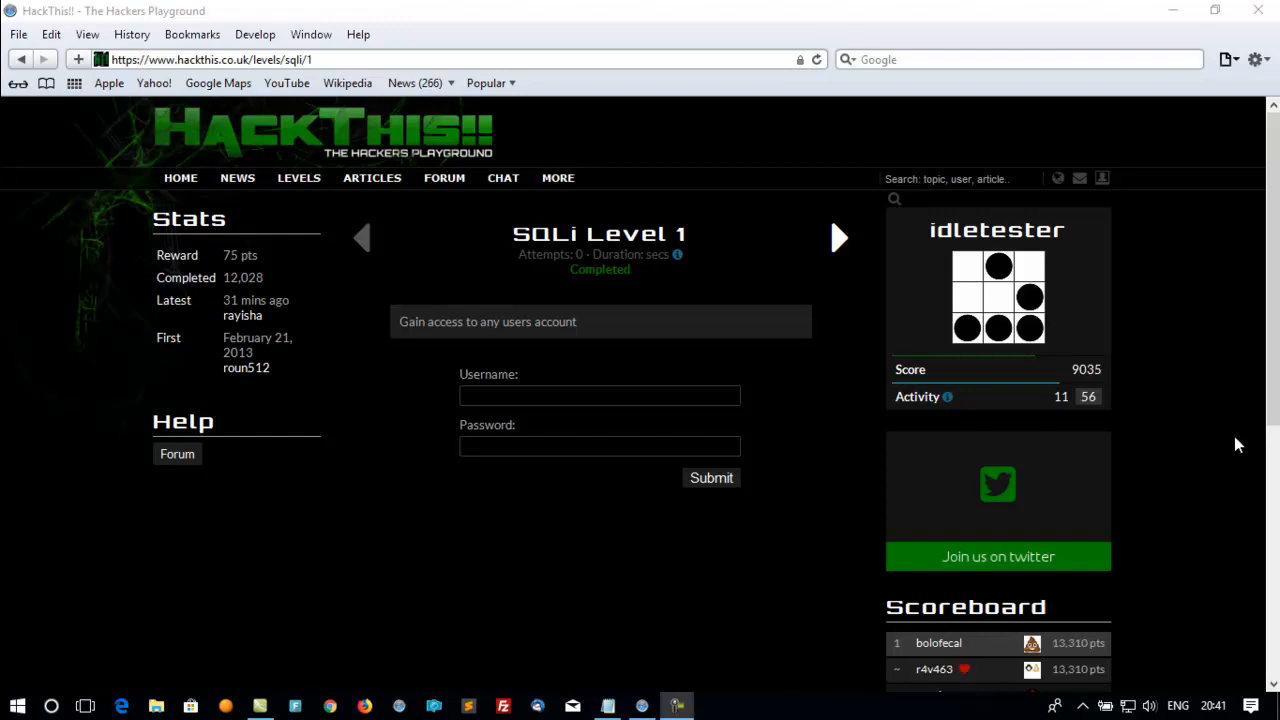
mouse_move(648, 574)
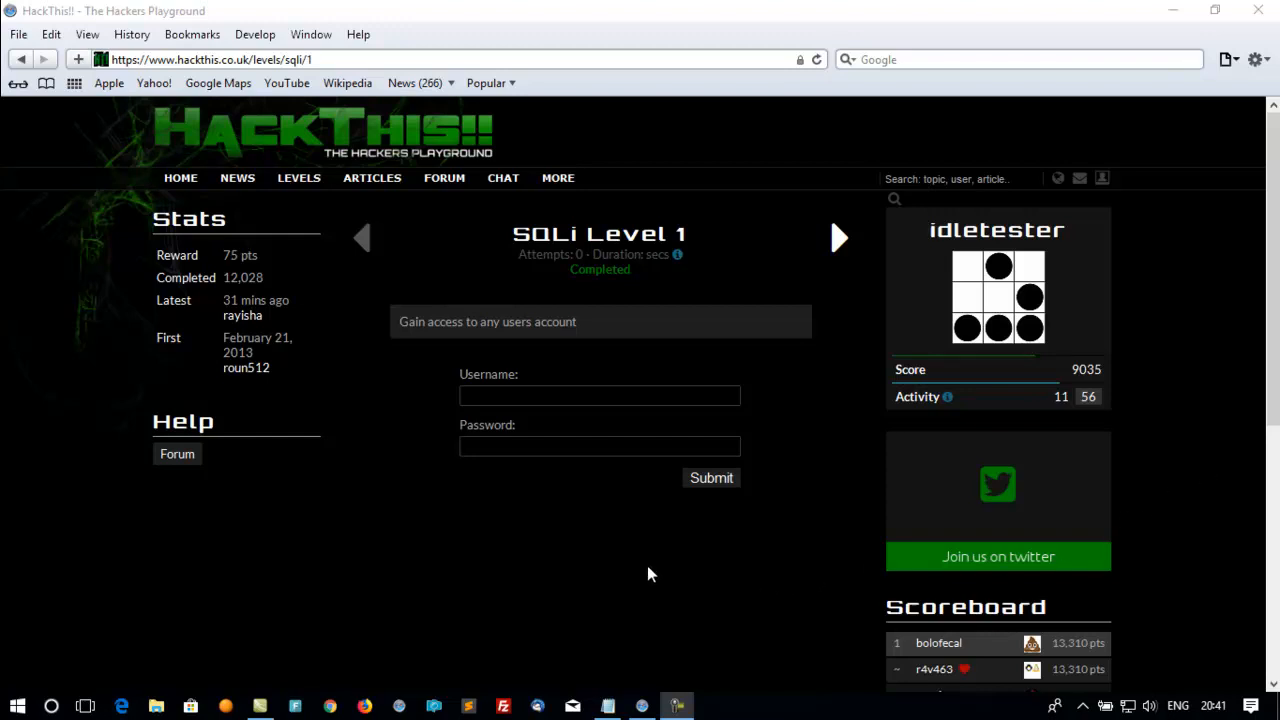
mouse_move(594, 578)
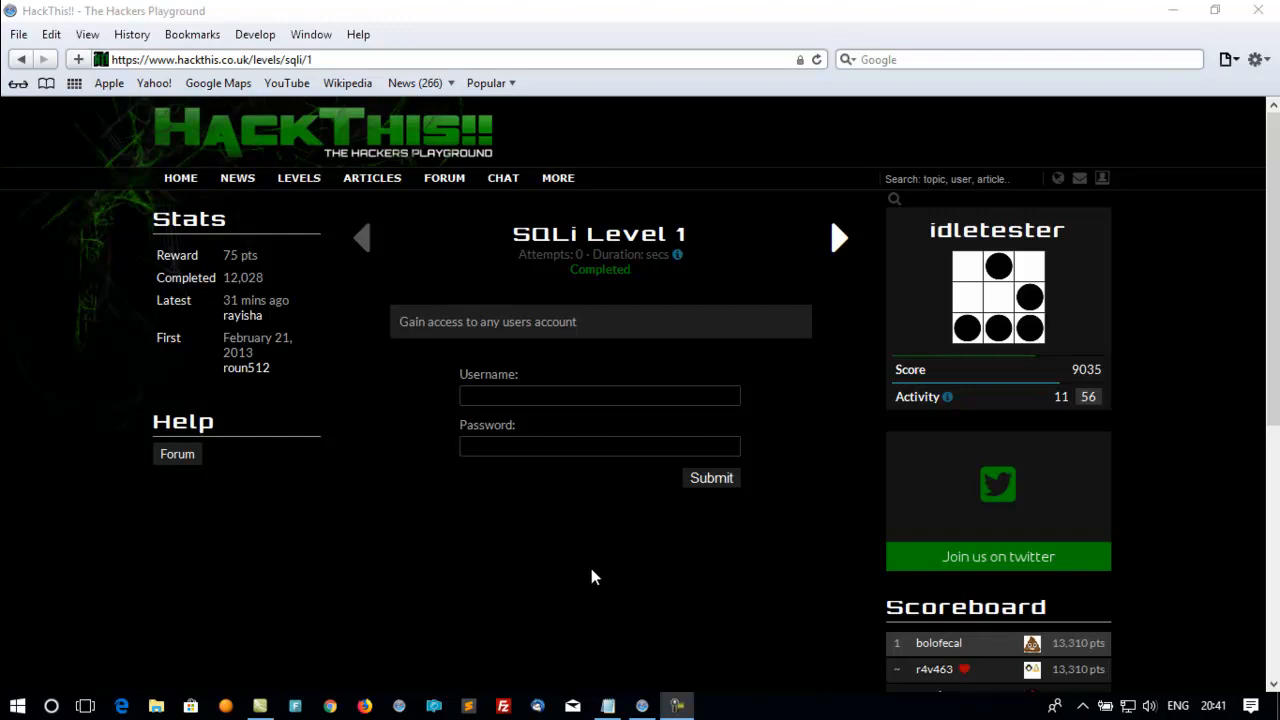
mouse_move(552, 532)
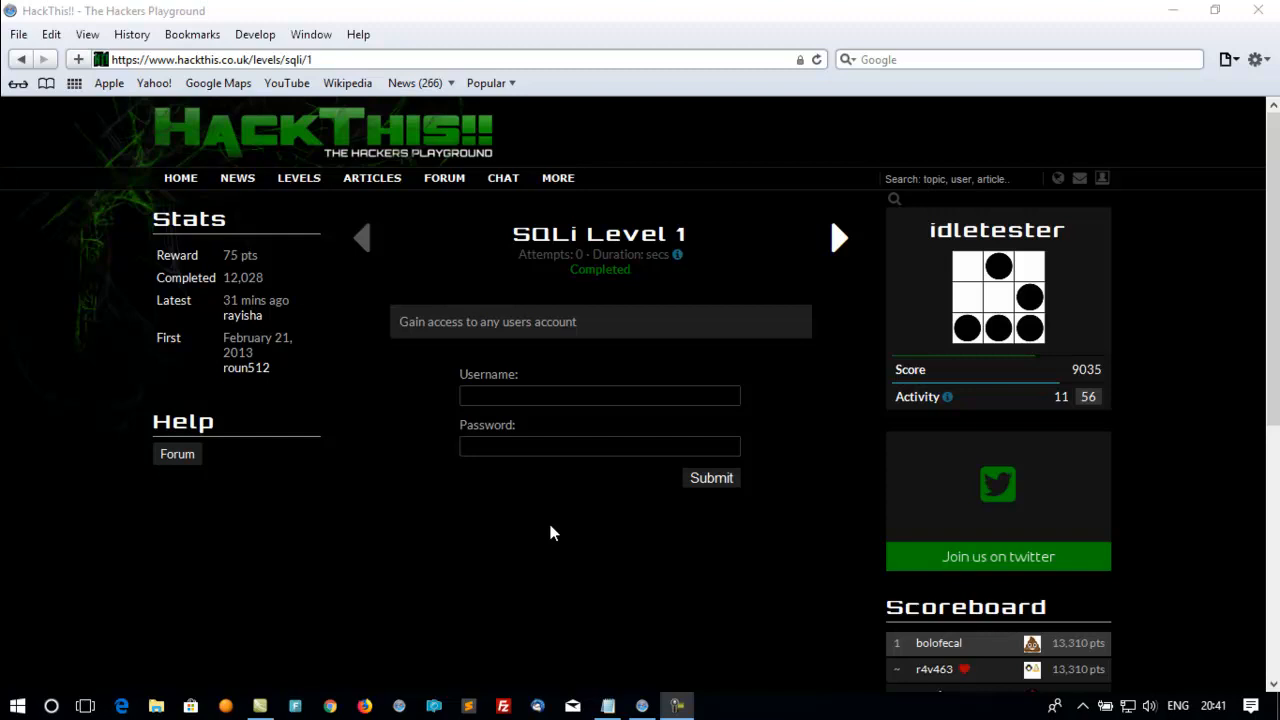
Step: Paste the 'OR 1=1-- injection into Username and Password and submit the login
right_click(599, 395)
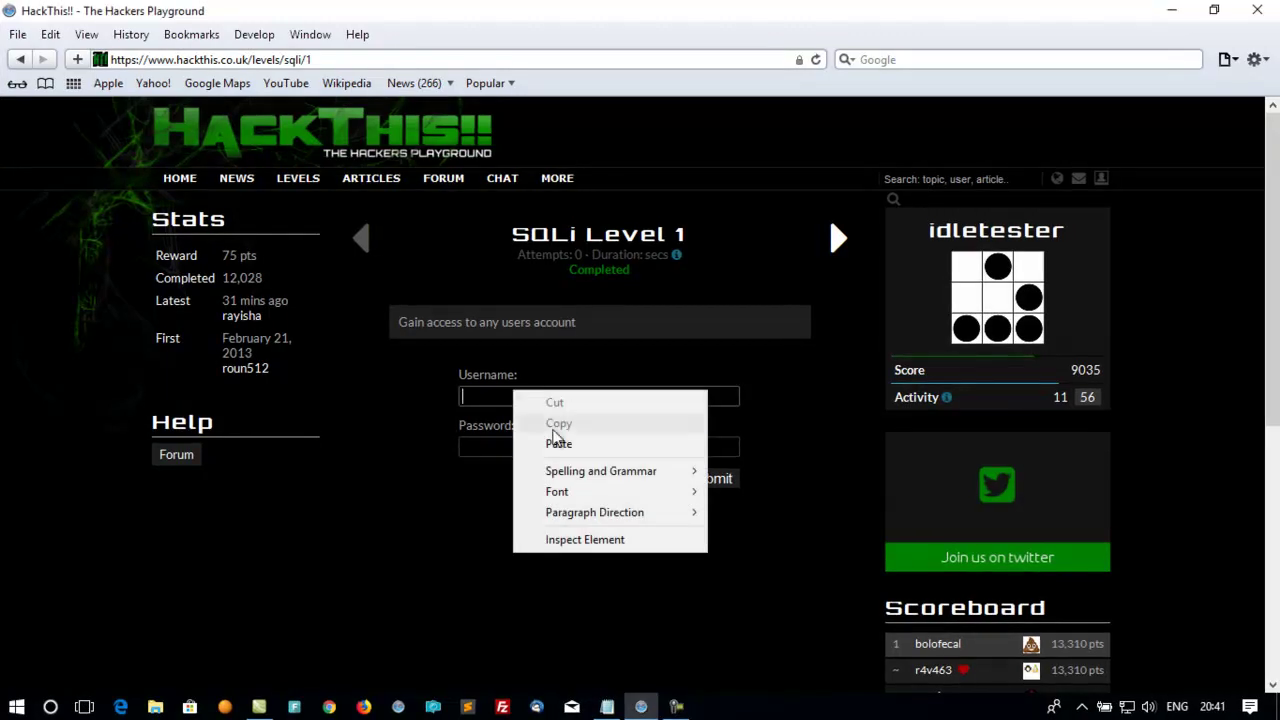
click(559, 442)
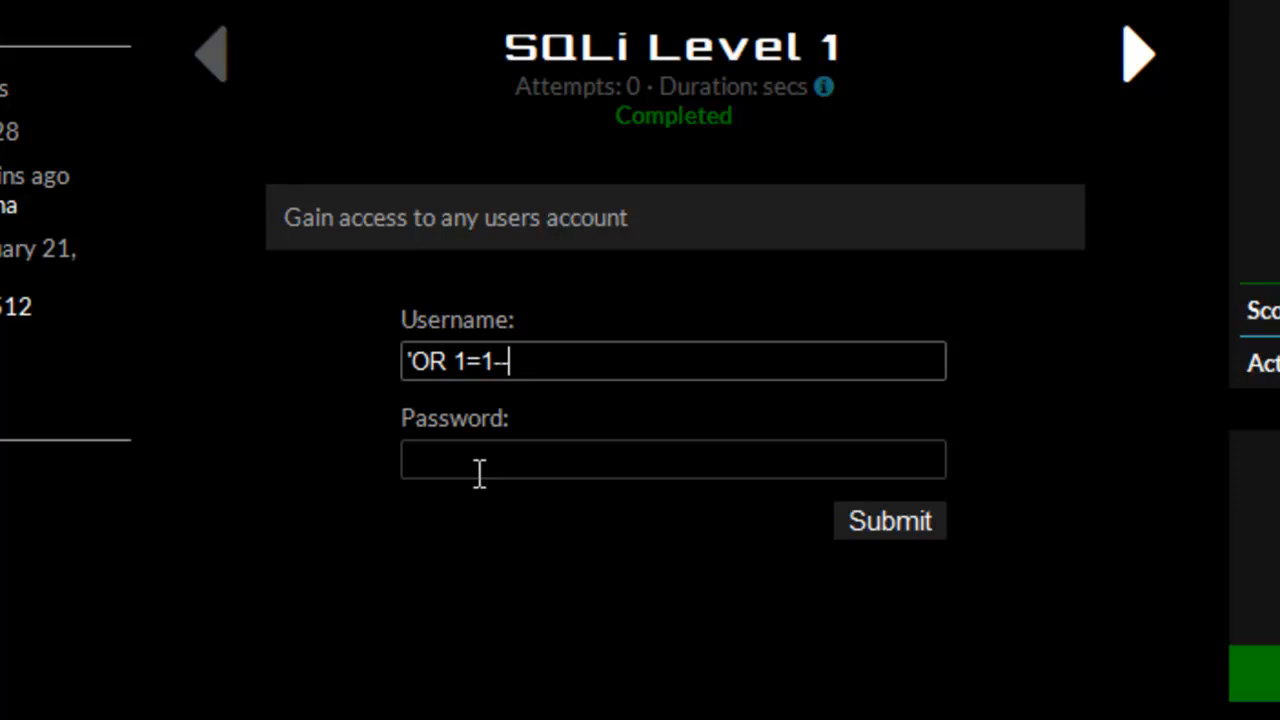
right_click(672, 459)
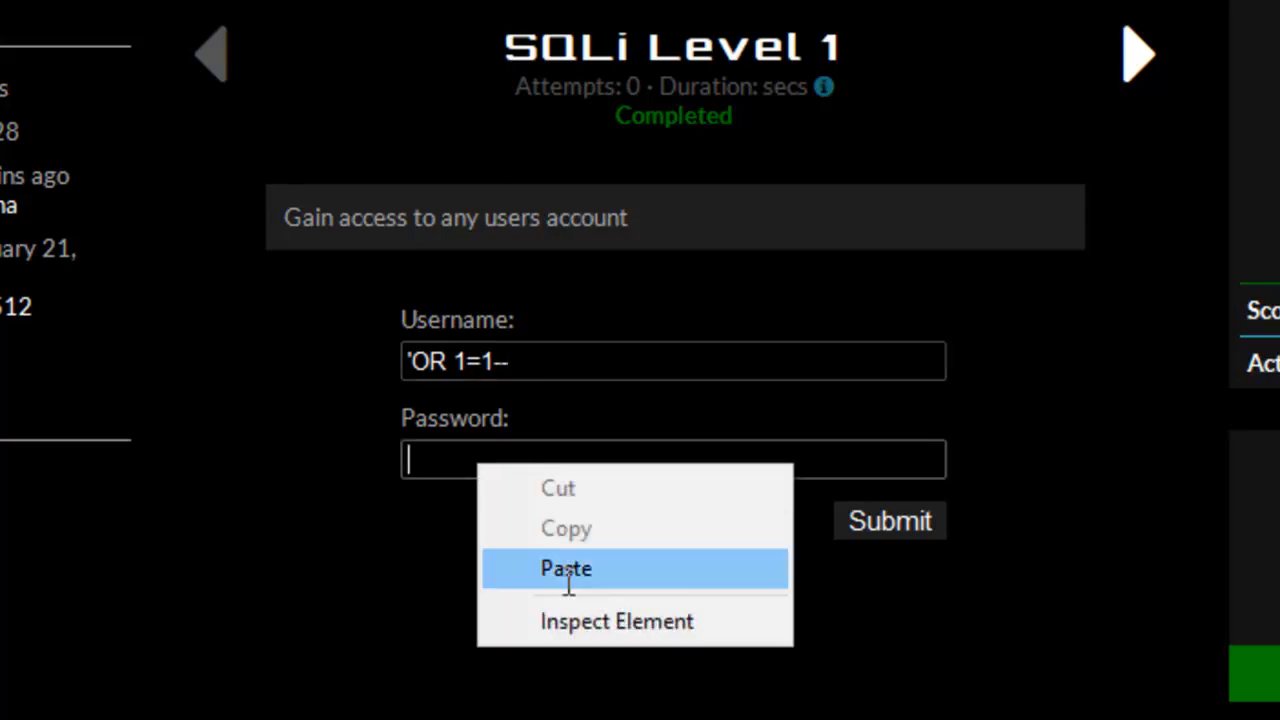
click(566, 568)
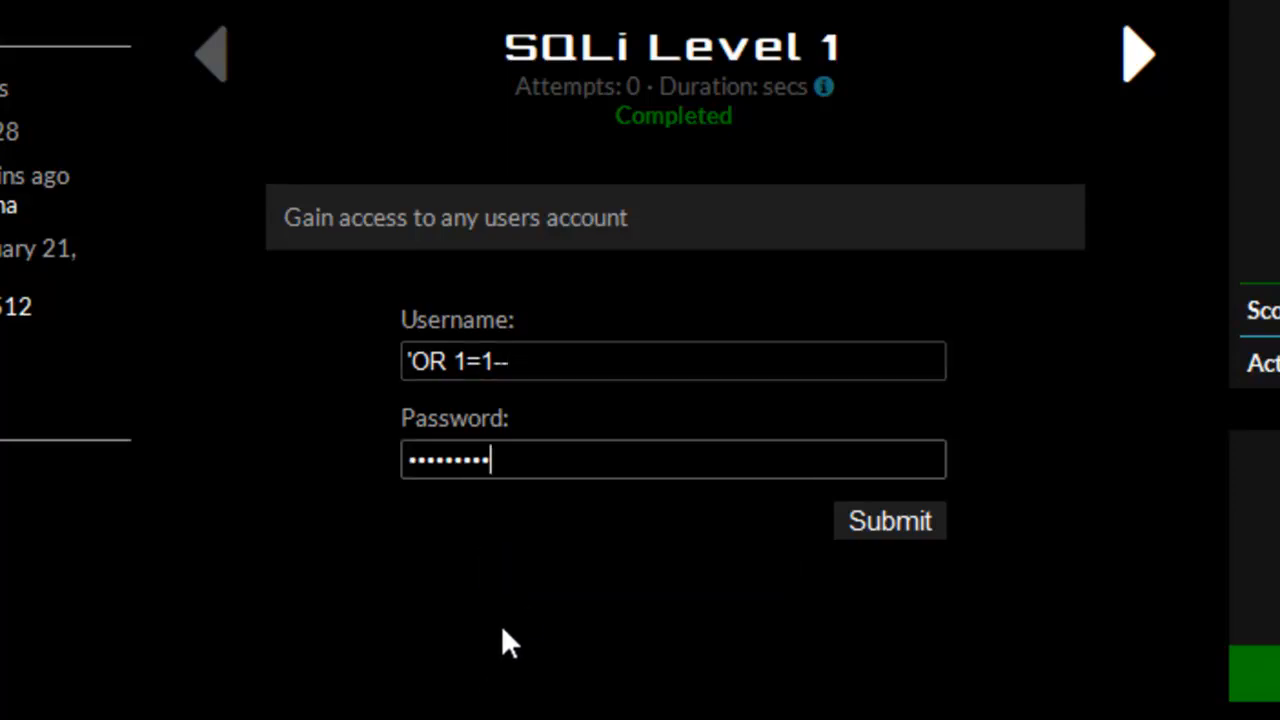
mouse_move(889, 521)
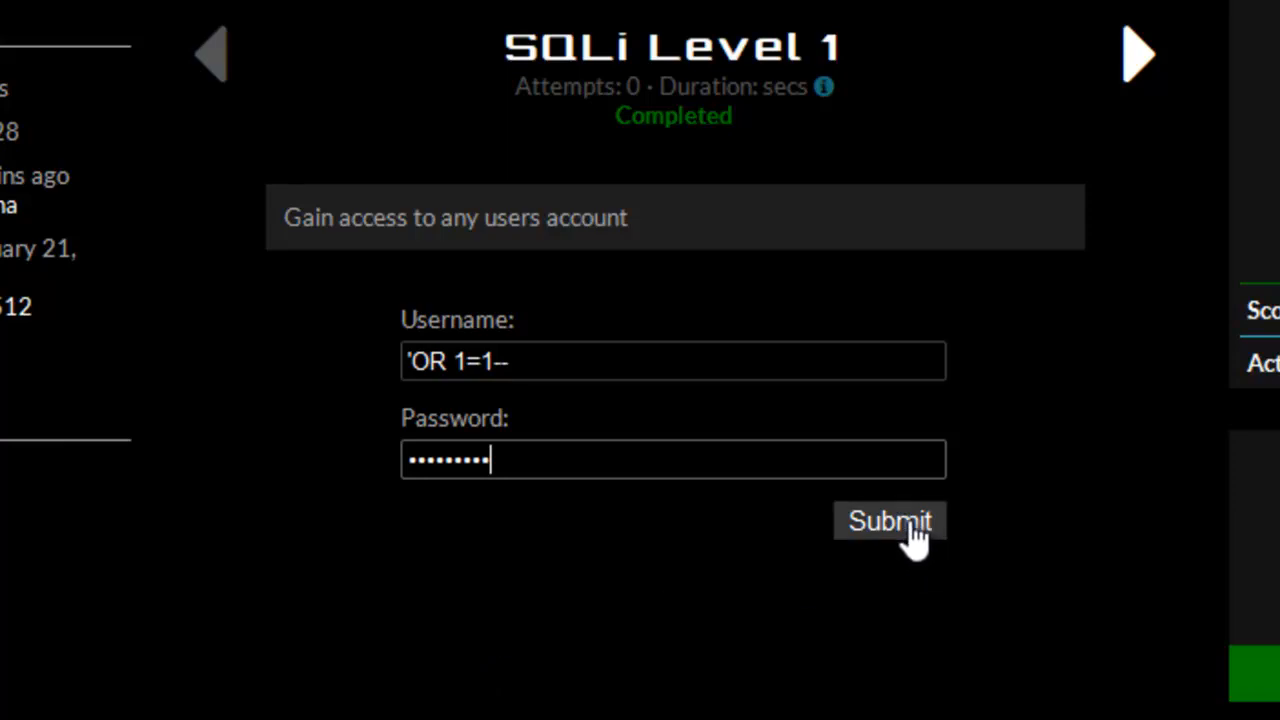
click(888, 521)
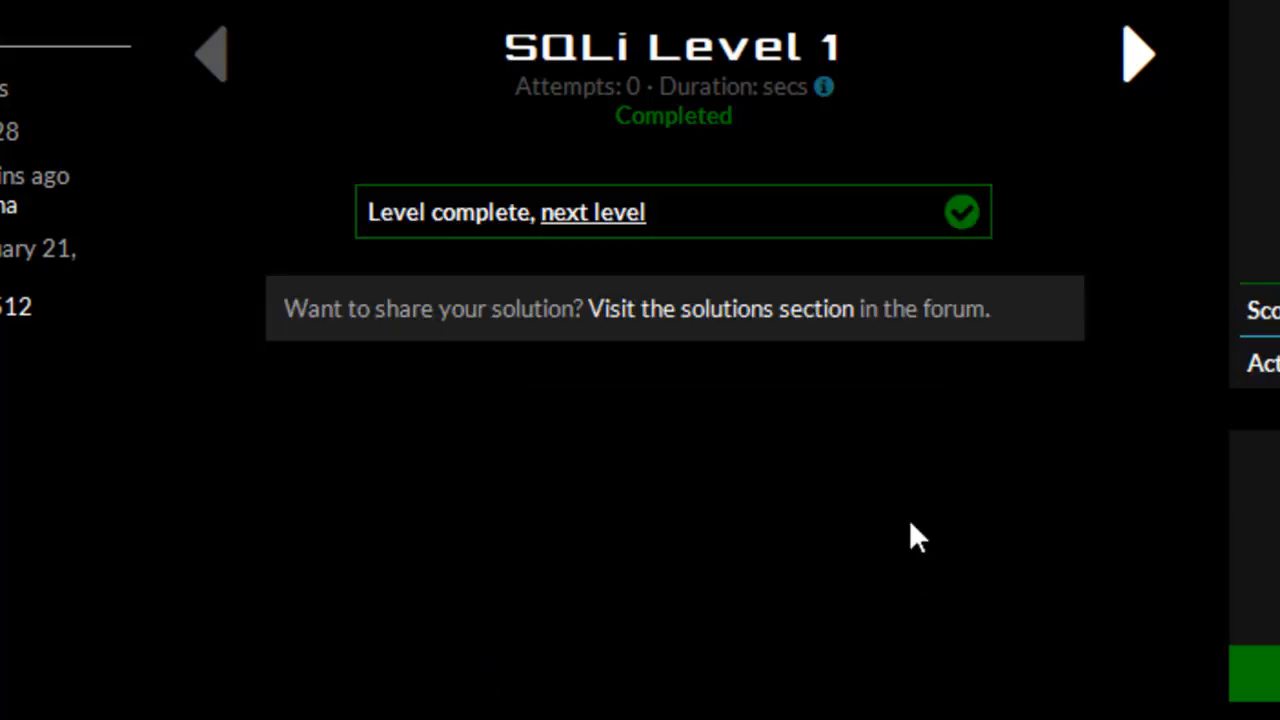
mouse_move(505, 495)
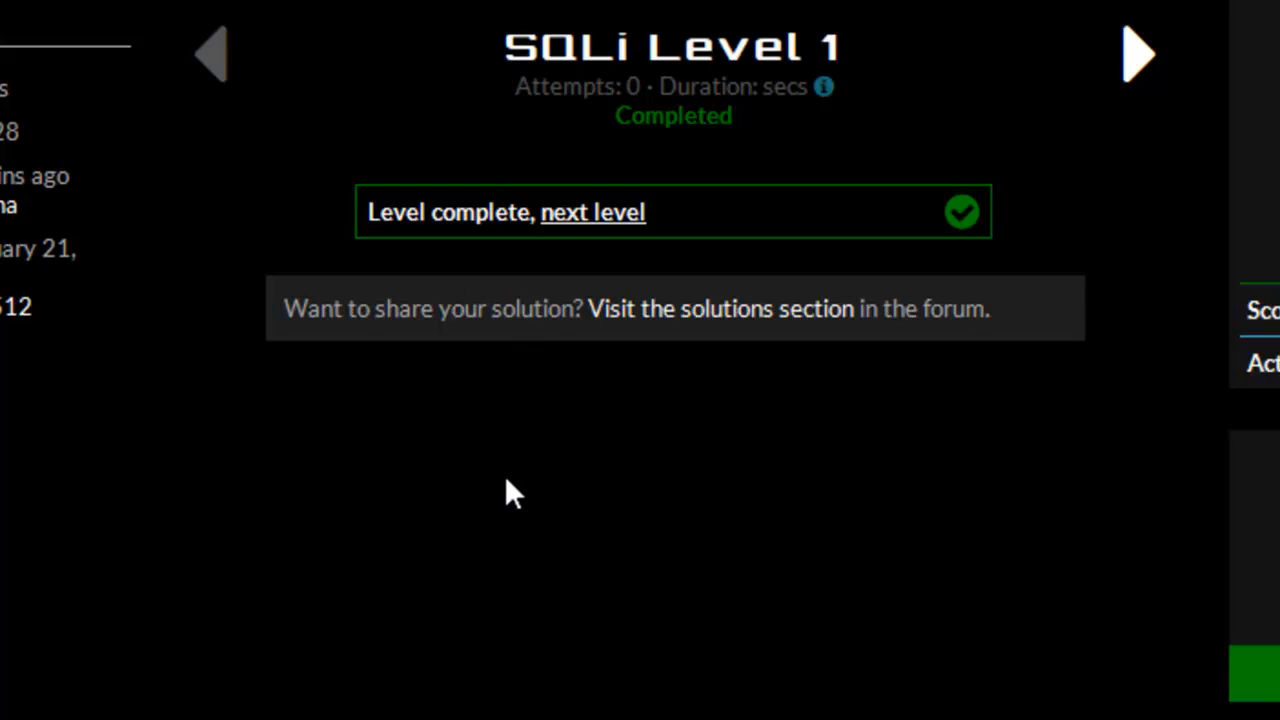
mouse_move(722, 624)
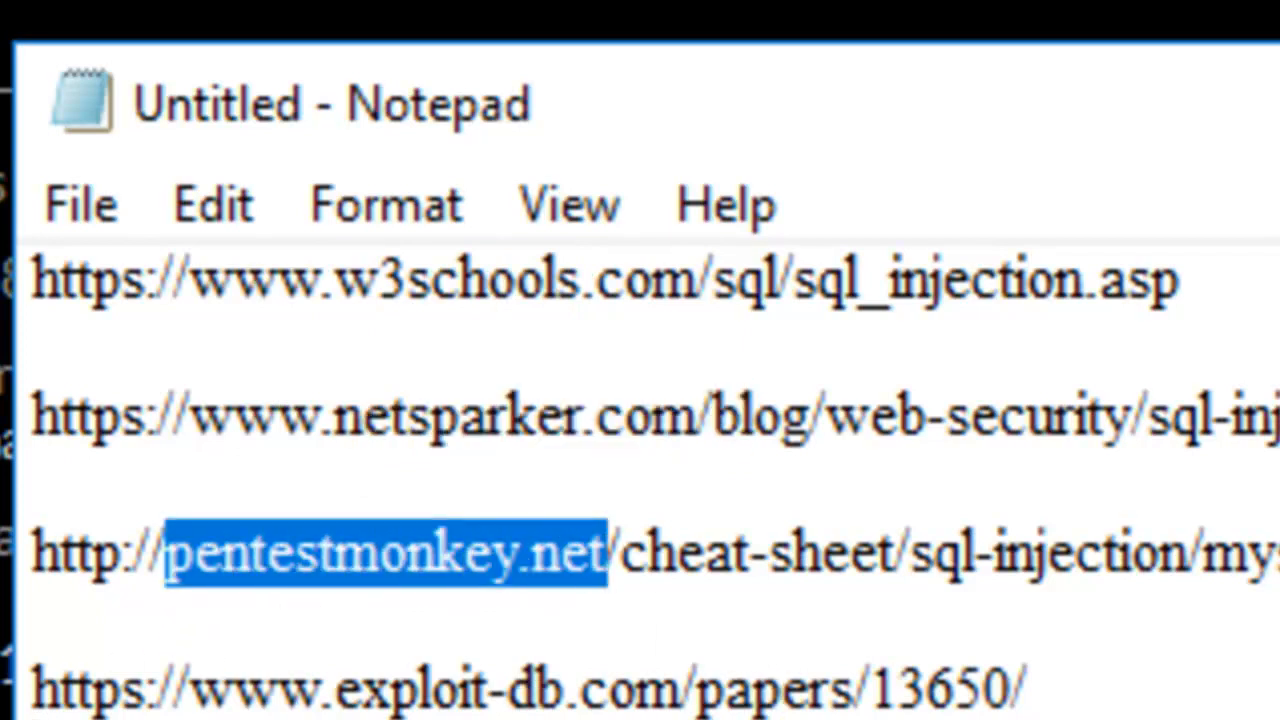
Step: Select the pentestmonkey.net domain in the Notepad reference links
double_click(460, 688)
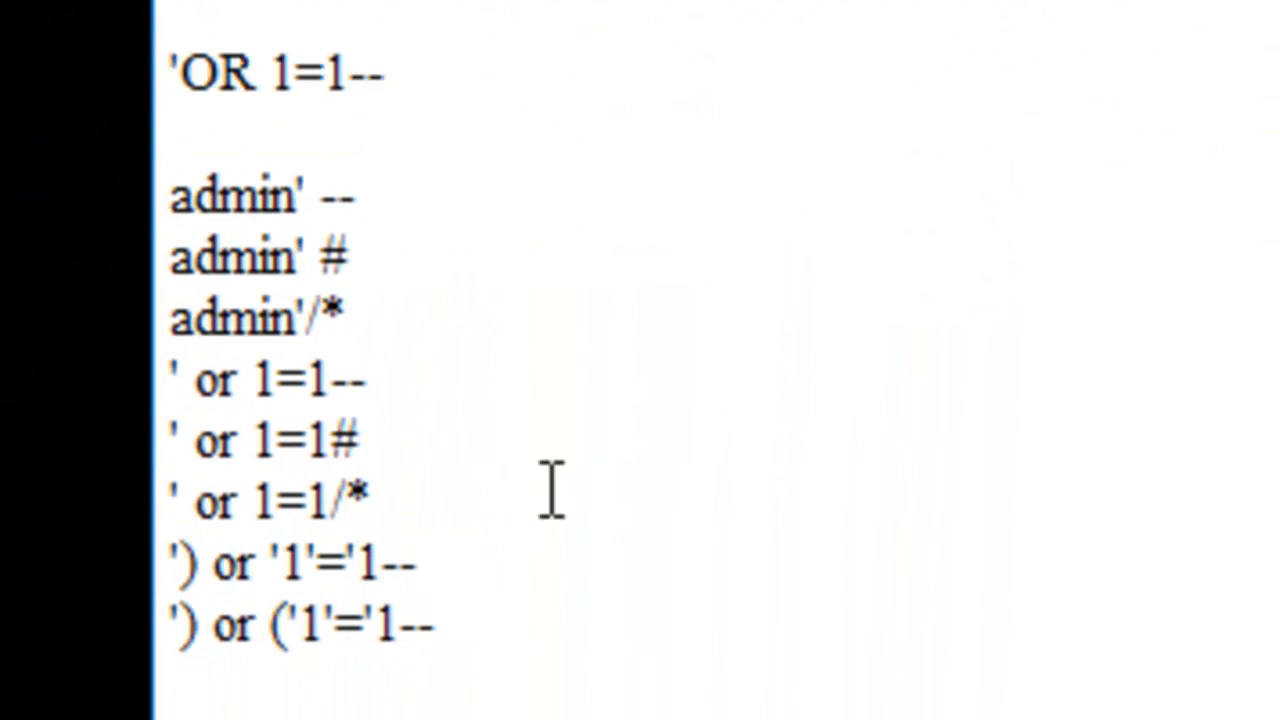
mouse_move(887, 491)
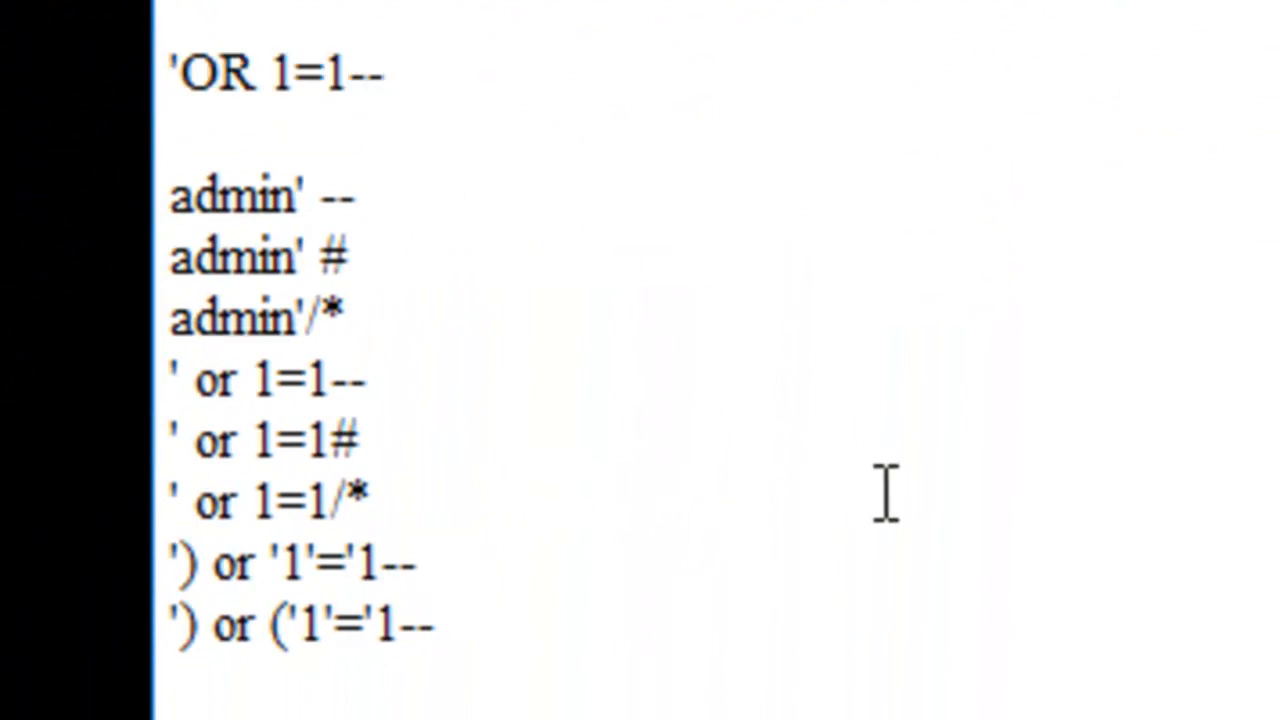
Step: Place the cursor at the end of the 'OR 1=1-- payload line in Notepad
click(388, 73)
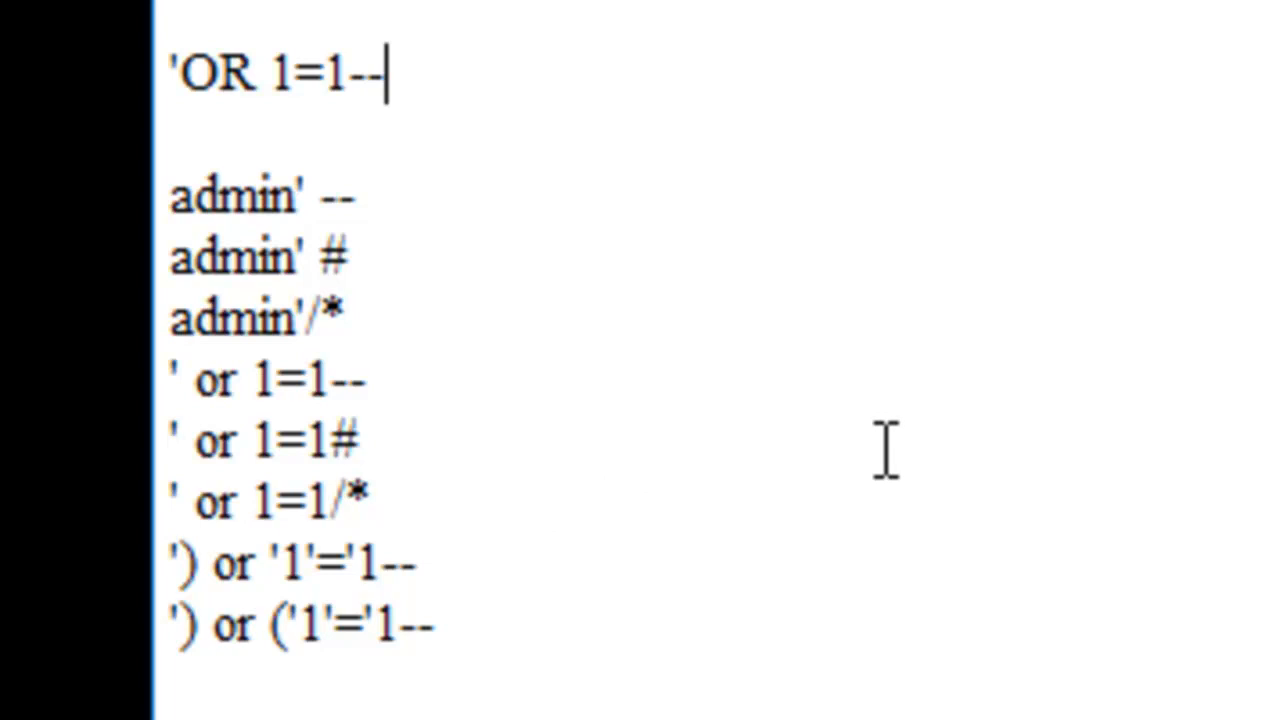